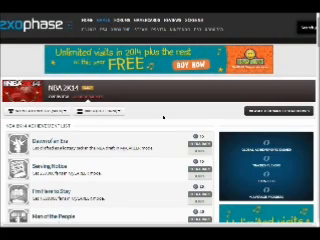
scroll("down", 3)
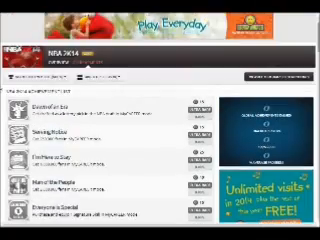
scroll("down", 3)
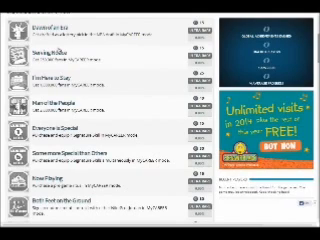
scroll("down", 3)
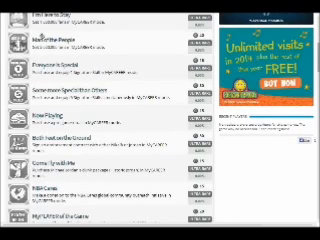
scroll("down", 3)
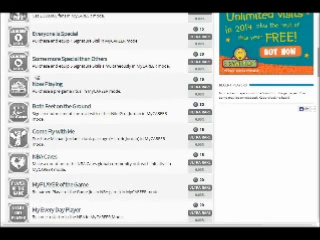
scroll("down", 3)
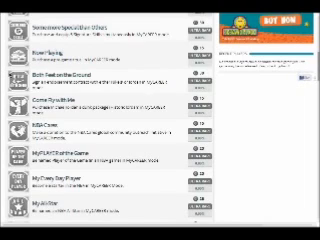
scroll("down", 3)
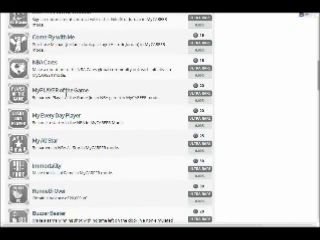
scroll("down", 3)
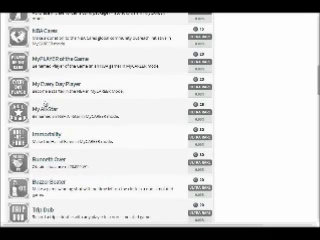
scroll("down", 3)
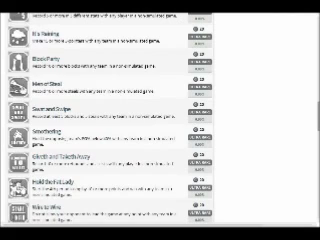
scroll("down", 3)
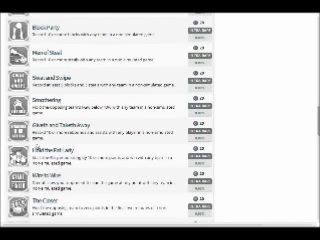
scroll("down", 3)
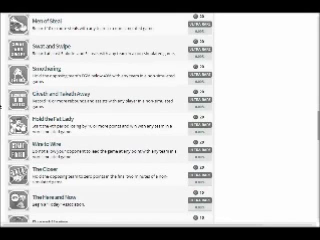
scroll("down", 3)
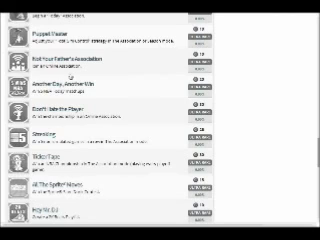
scroll("down", 3)
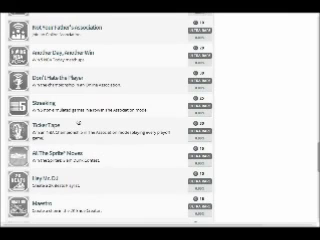
scroll("down", 3)
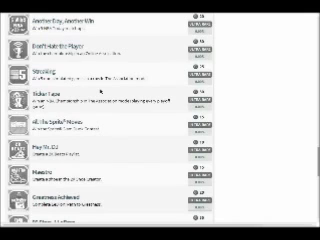
scroll("down", 3)
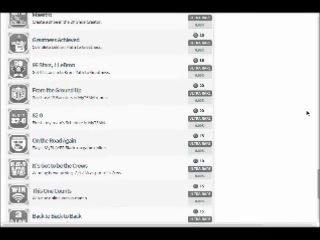
scroll("down", 3)
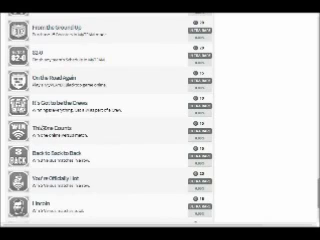
scroll("down", 3)
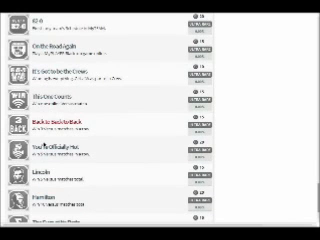
scroll("down", 3)
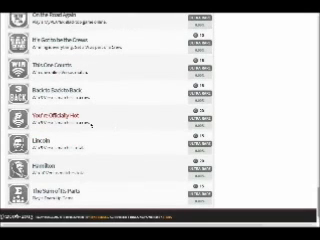